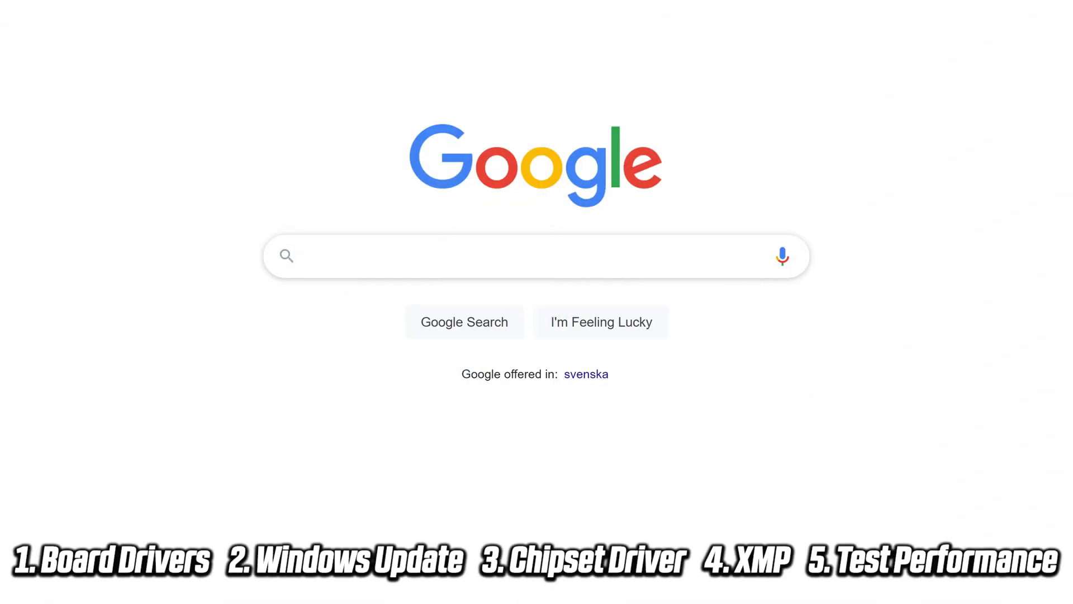
# Search Google for 'gigabyte b450m ds3h drivers' and open the gigabyte.com B450M DS3H product page
pyautogui.write('gigabyte')
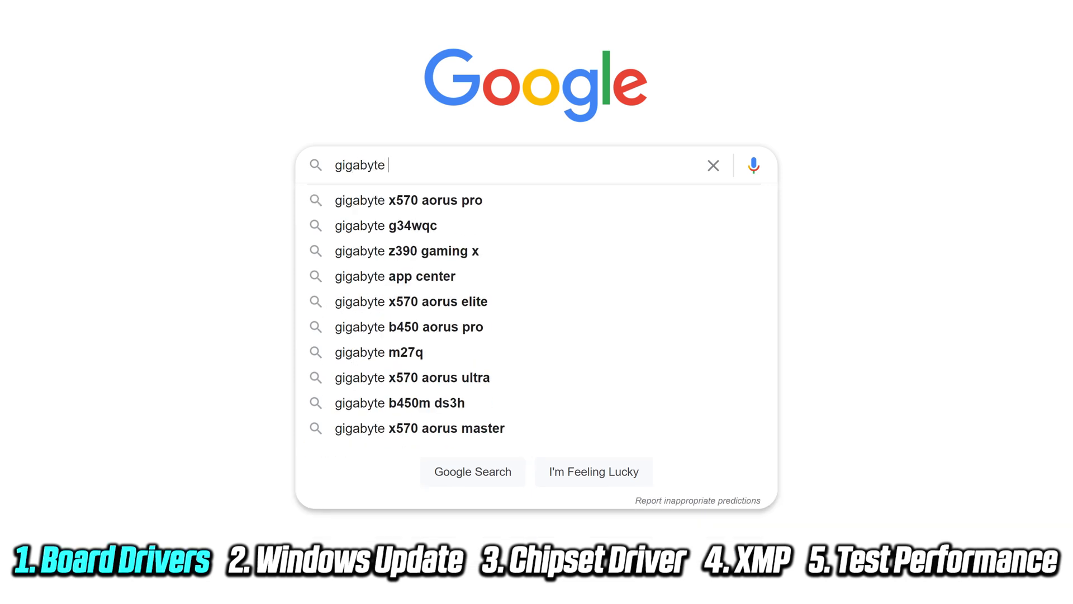
pyautogui.write('b450m')
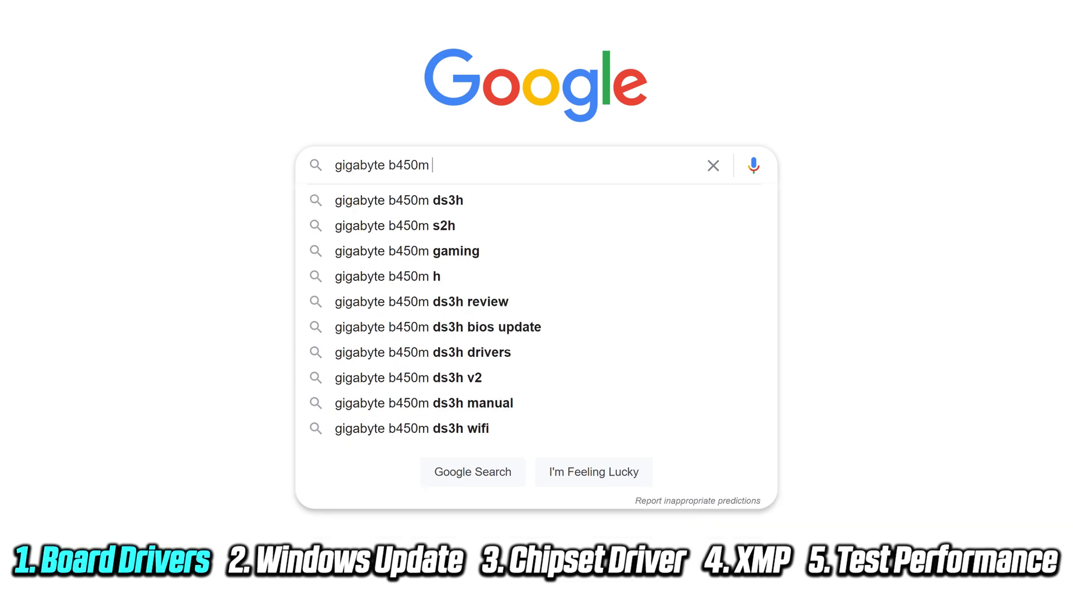
pyautogui.write('ds3h drive')
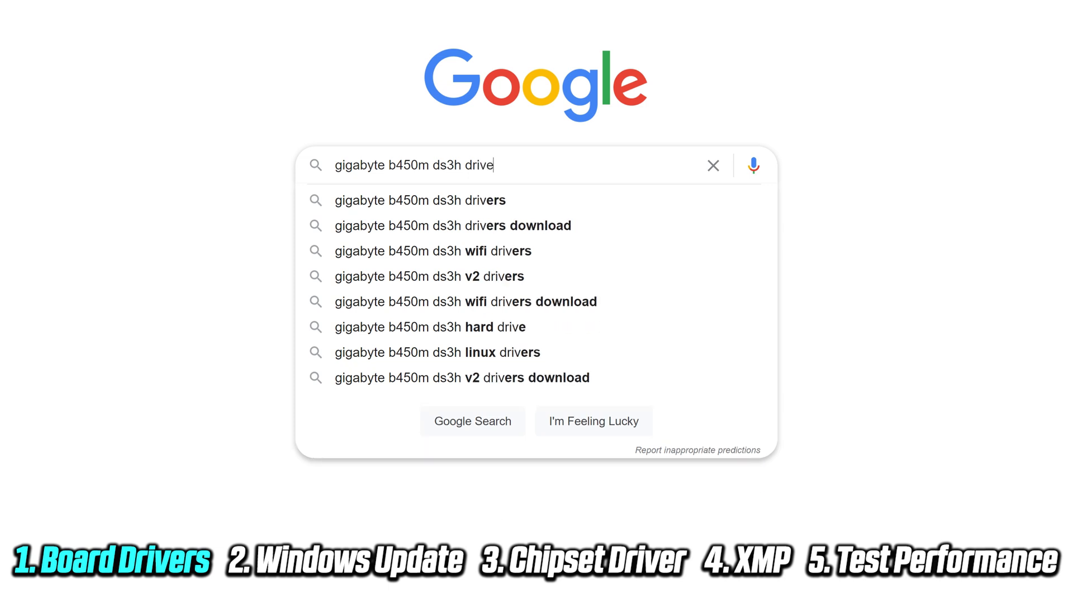
pyautogui.click(453, 225)
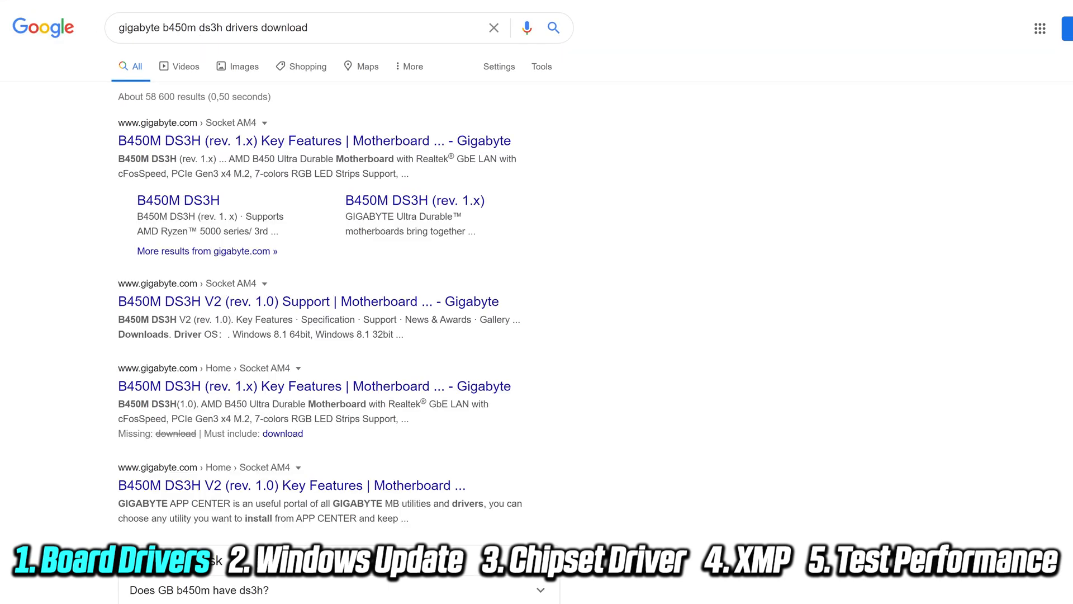
pyautogui.moveTo(443, 141)
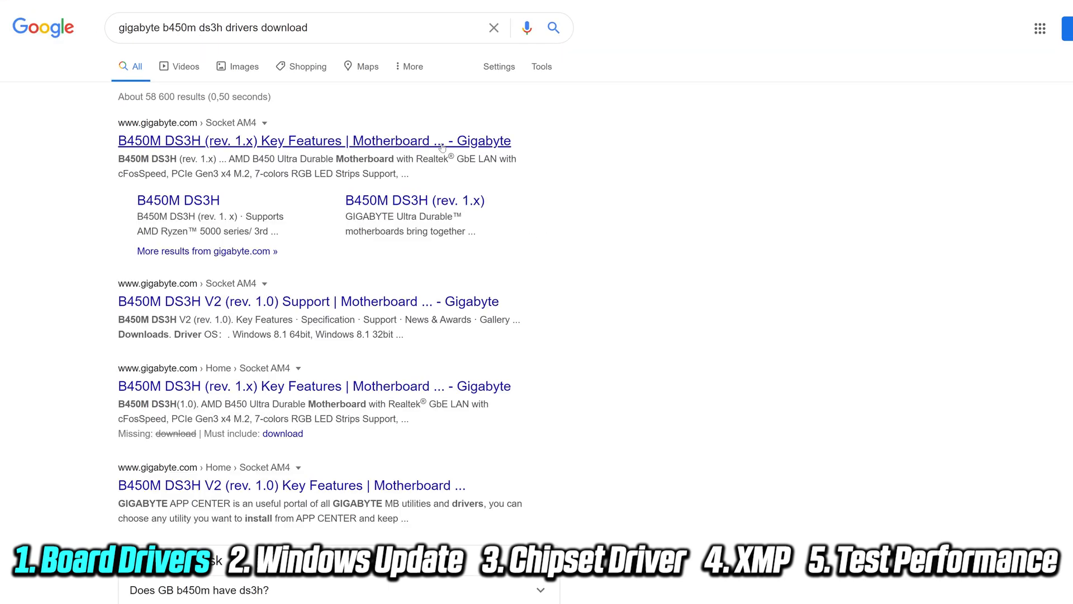
pyautogui.click(314, 141)
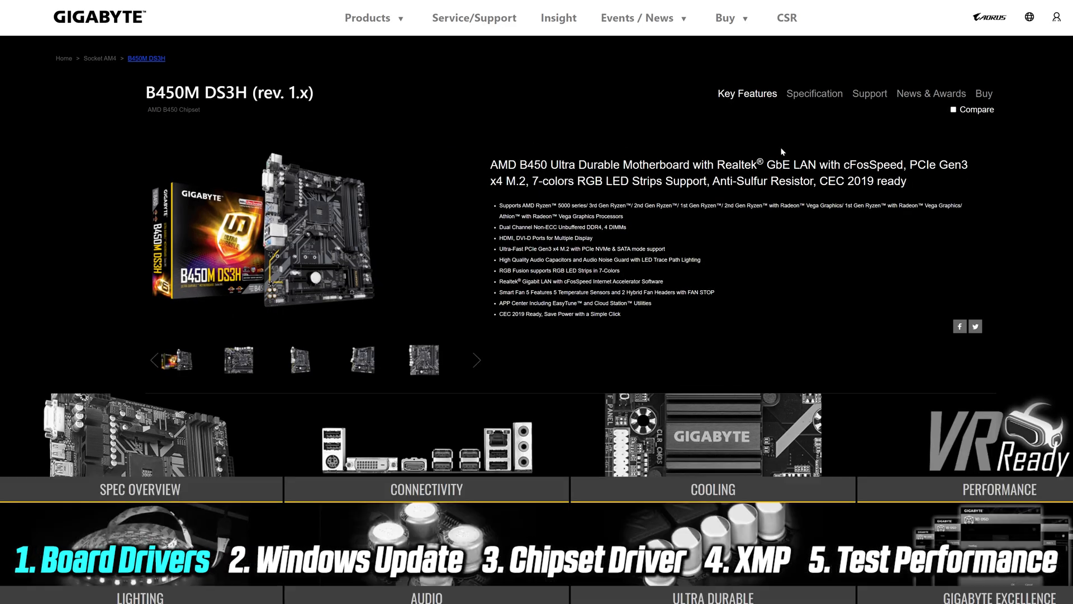
pyautogui.moveTo(805, 144)
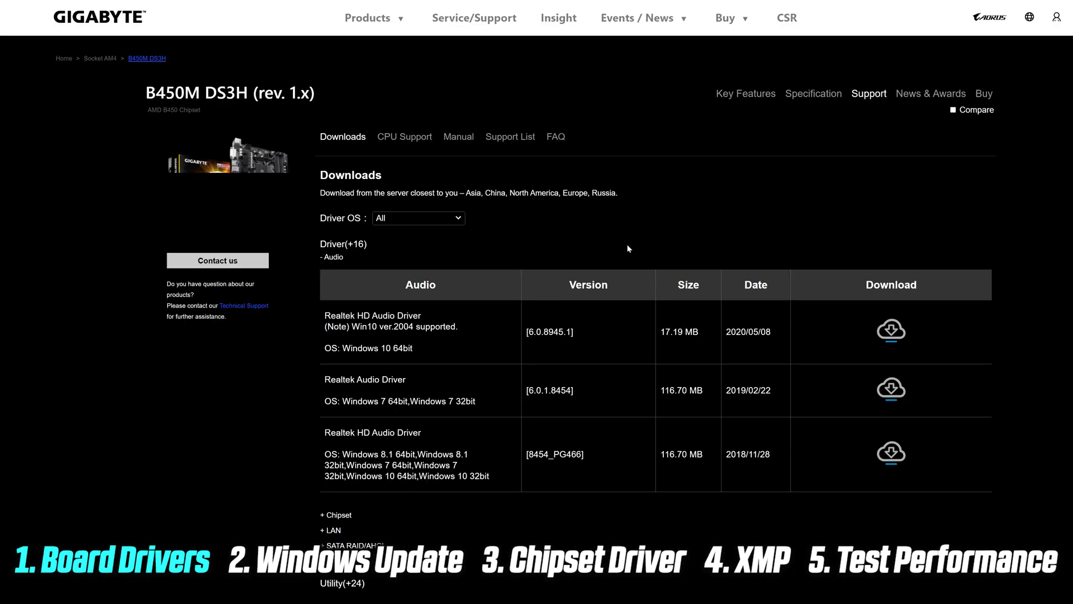
# Filter the driver downloads to Windows 10 64bit and expand the LAN section
pyautogui.click(418, 218)
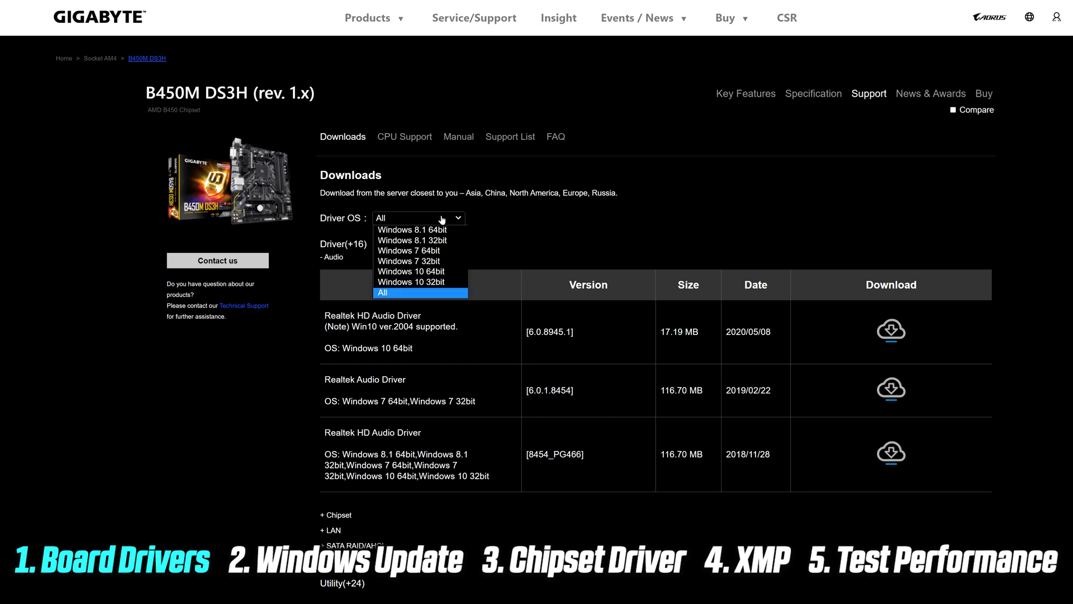
pyautogui.click(410, 270)
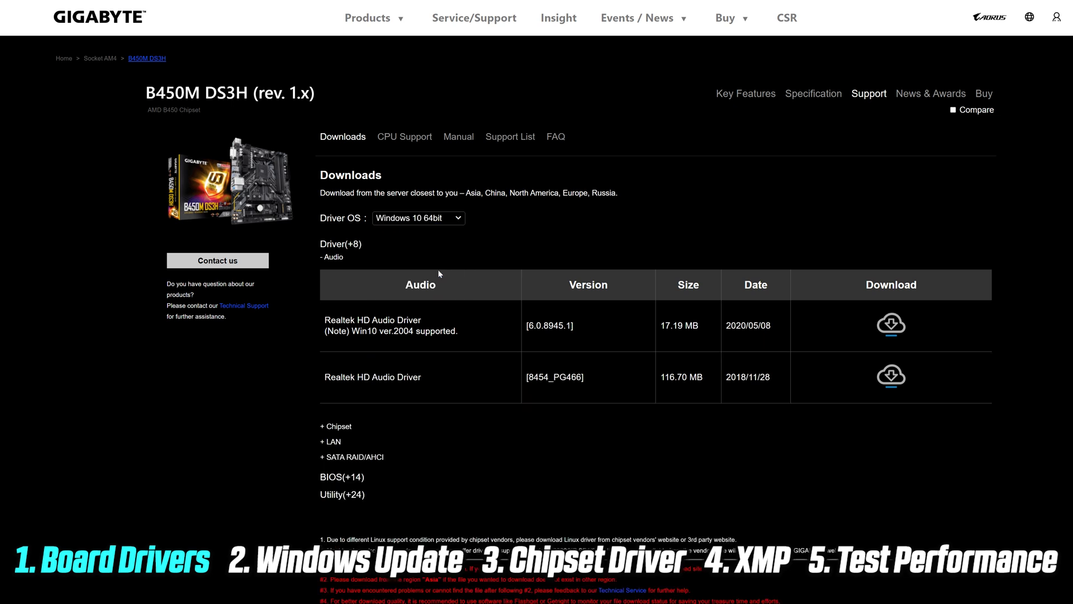
pyautogui.moveTo(344, 476)
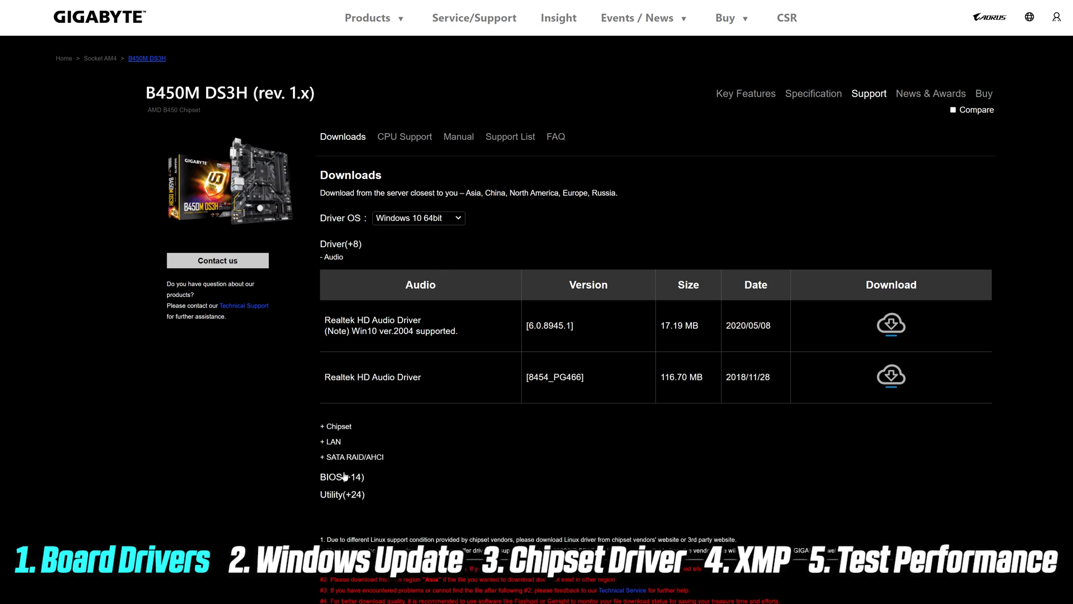
pyautogui.moveTo(344, 442)
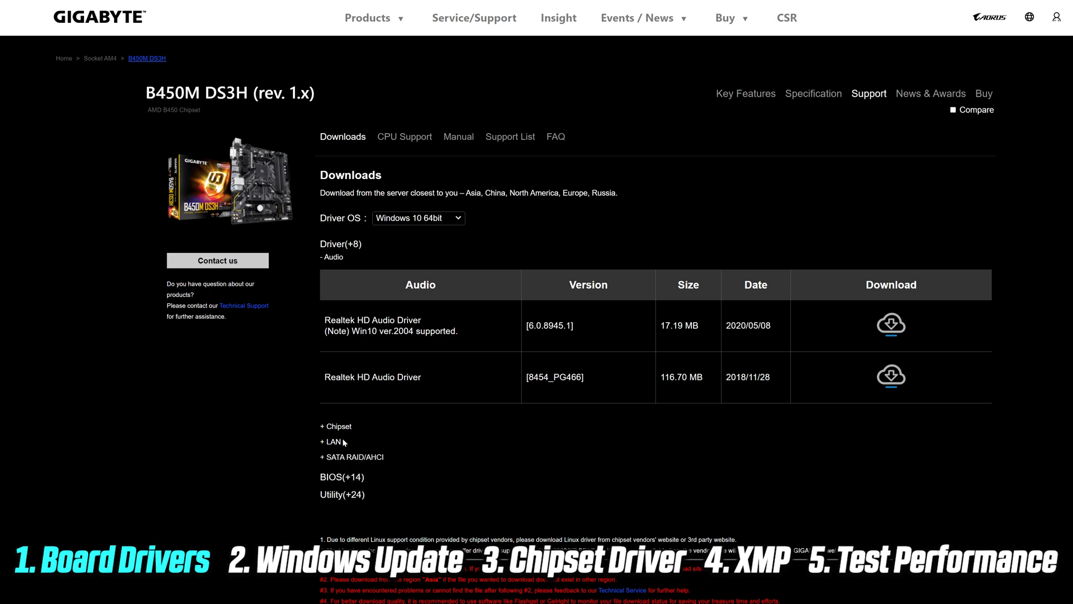
pyautogui.moveTo(423, 382)
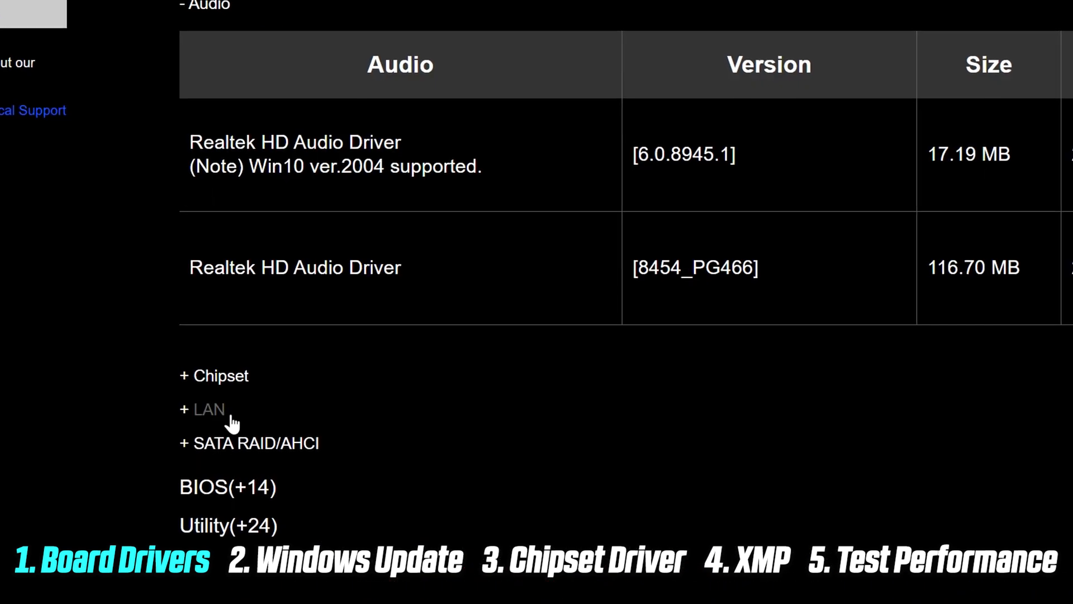
pyautogui.click(209, 409)
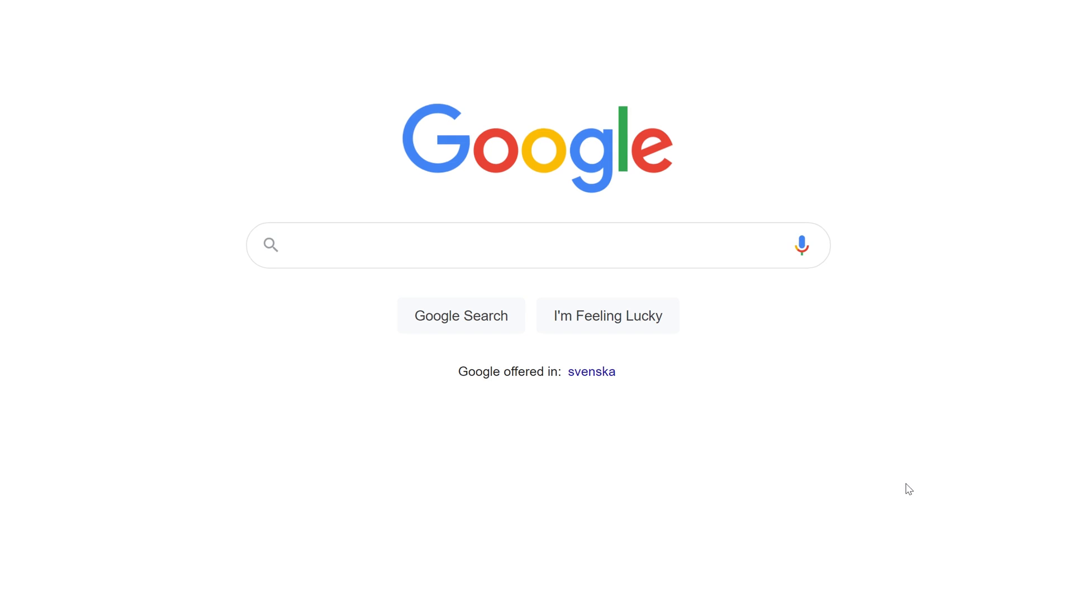
# Go to amd.com's Drivers & Support area and browse the Chipsets category
pyautogui.write('amd')
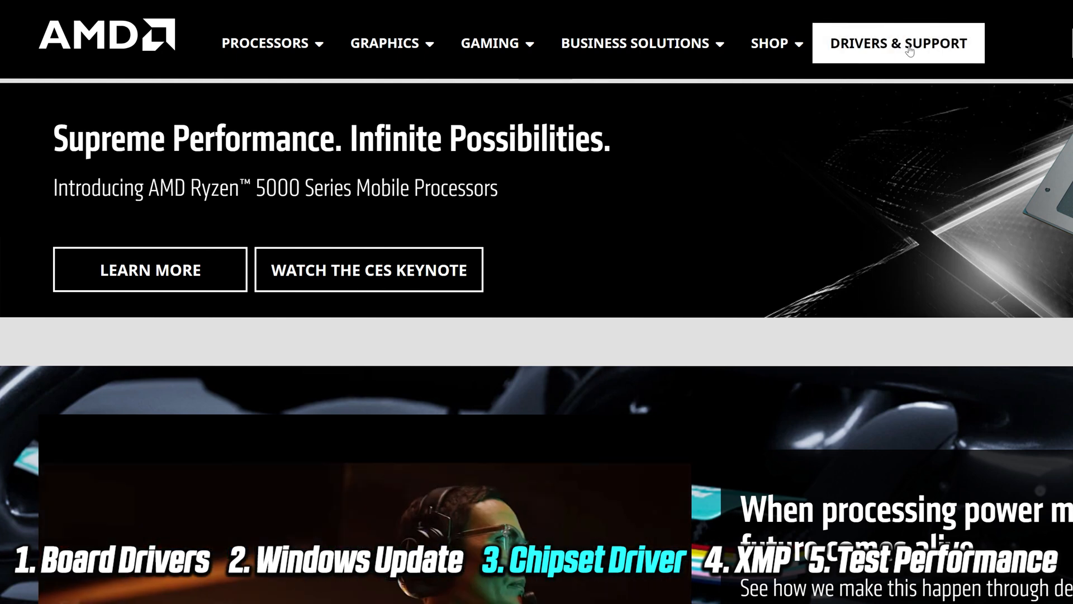
pyautogui.click(898, 42)
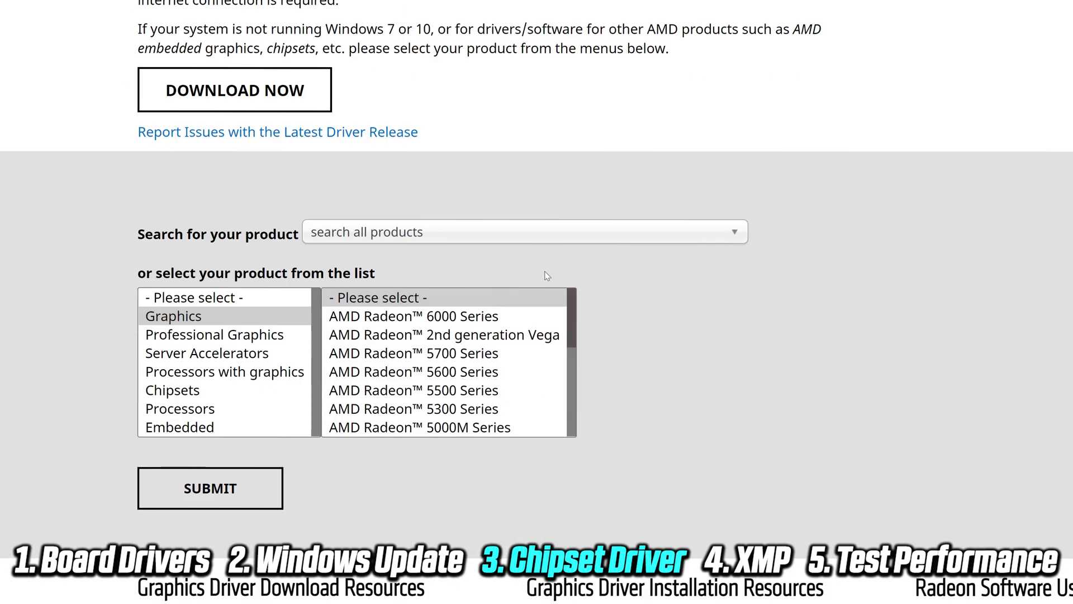
pyautogui.click(172, 389)
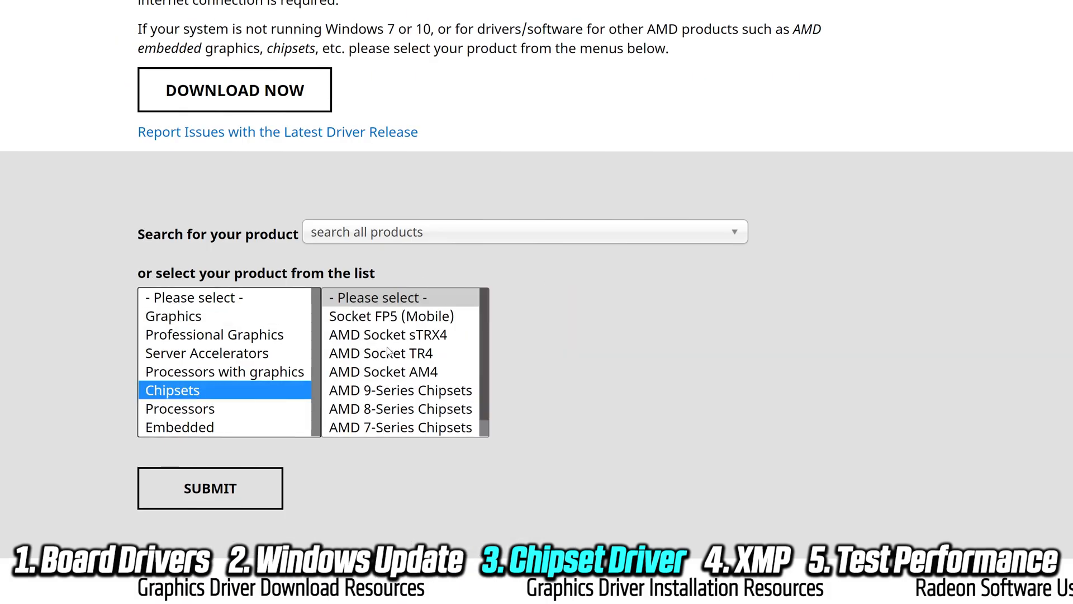
# Select AMD Socket AM4 > B450 and submit to reach its drivers page
pyautogui.click(382, 372)
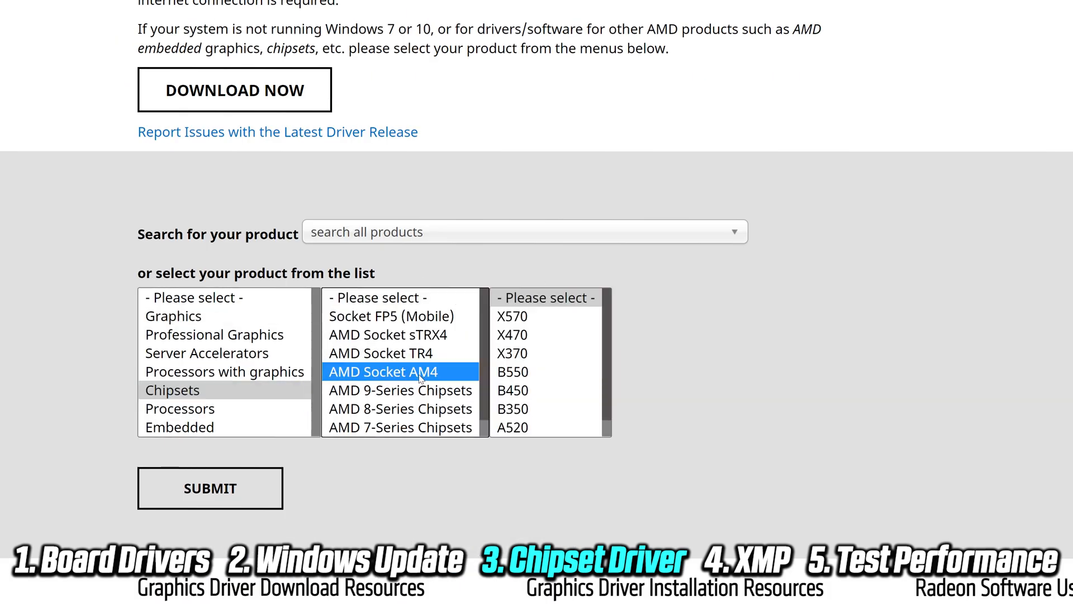
pyautogui.moveTo(529, 396)
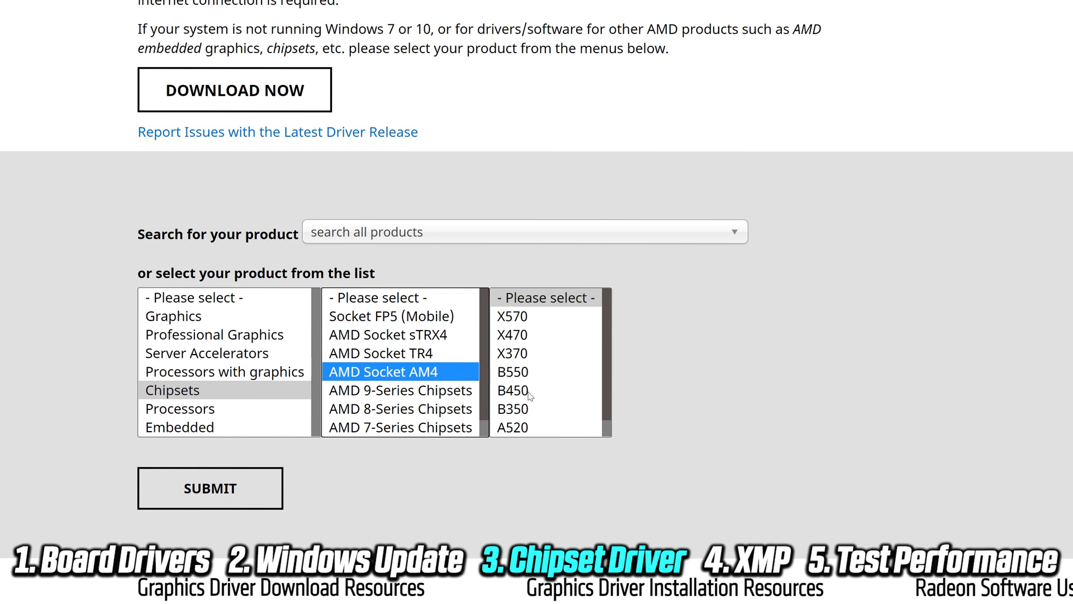
pyautogui.click(512, 390)
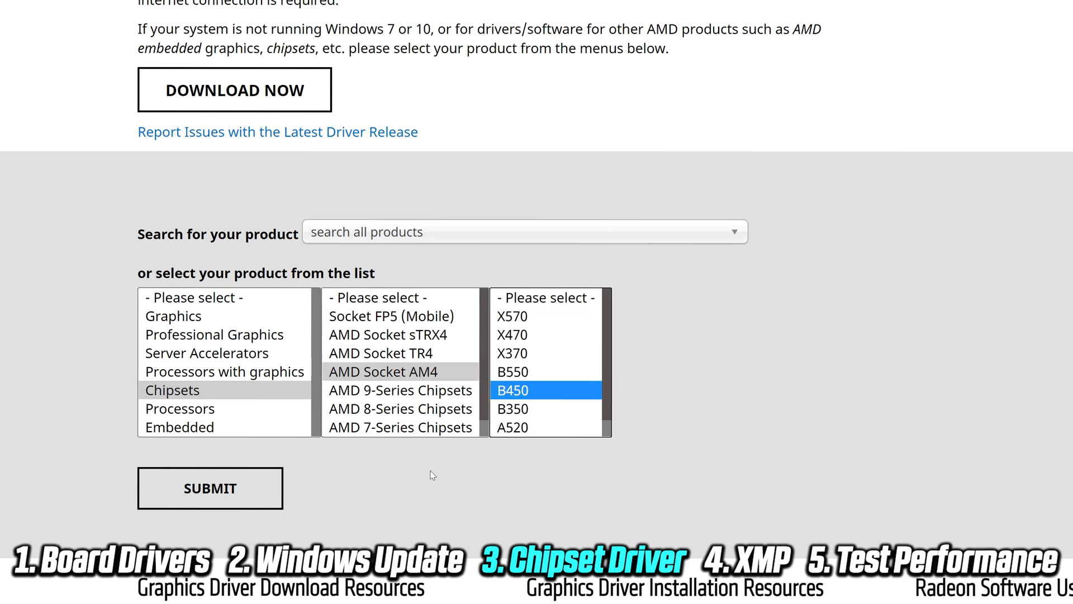
pyautogui.moveTo(210, 489)
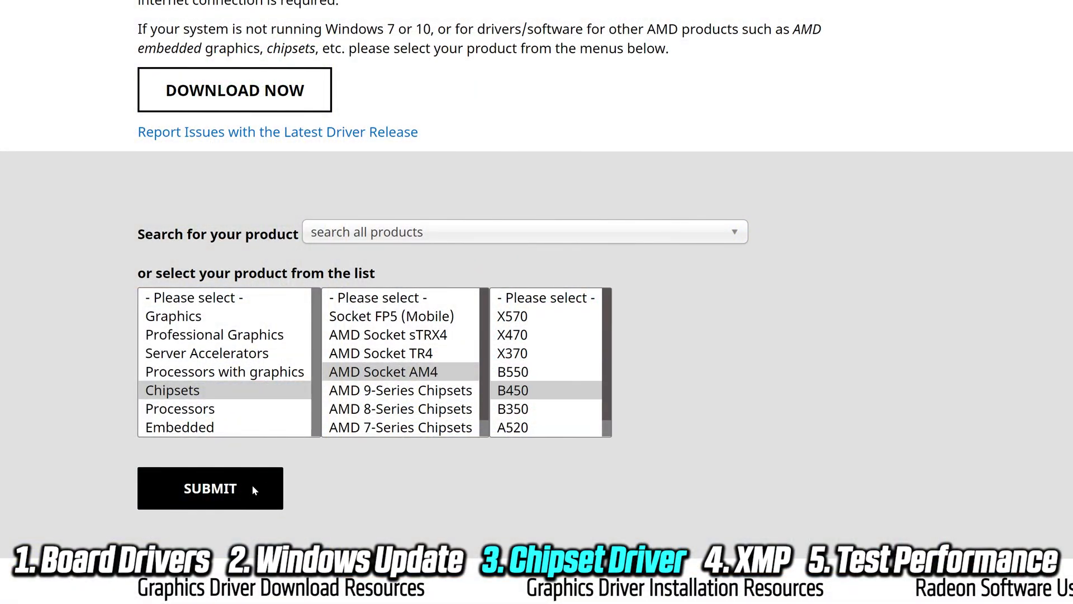
pyautogui.click(210, 489)
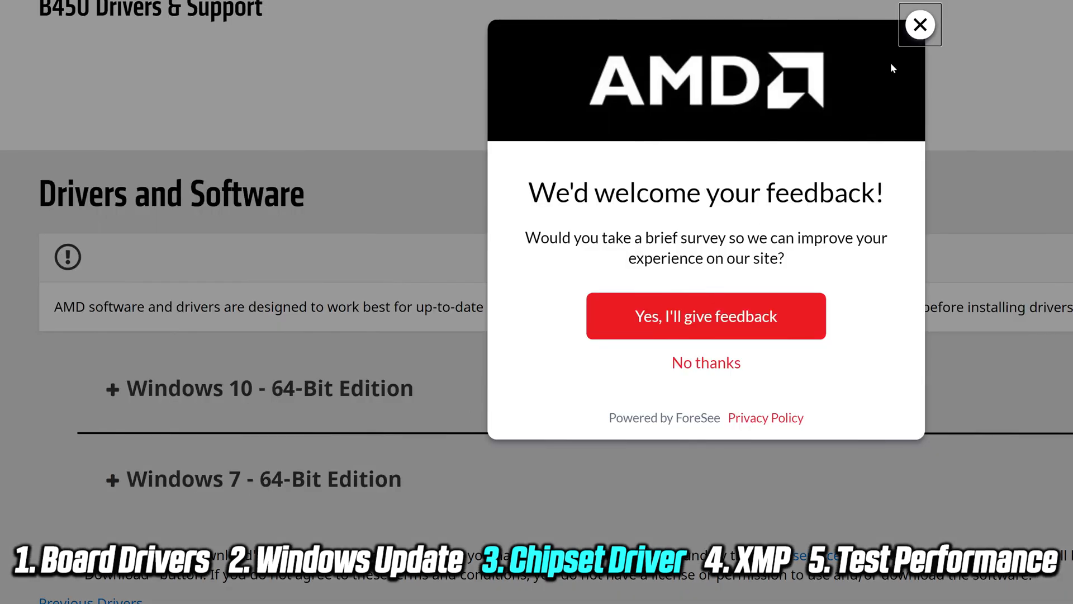
# Download the AMD Chipset Drivers and install with all components, including the Ryzen Power Plan
pyautogui.click(919, 23)
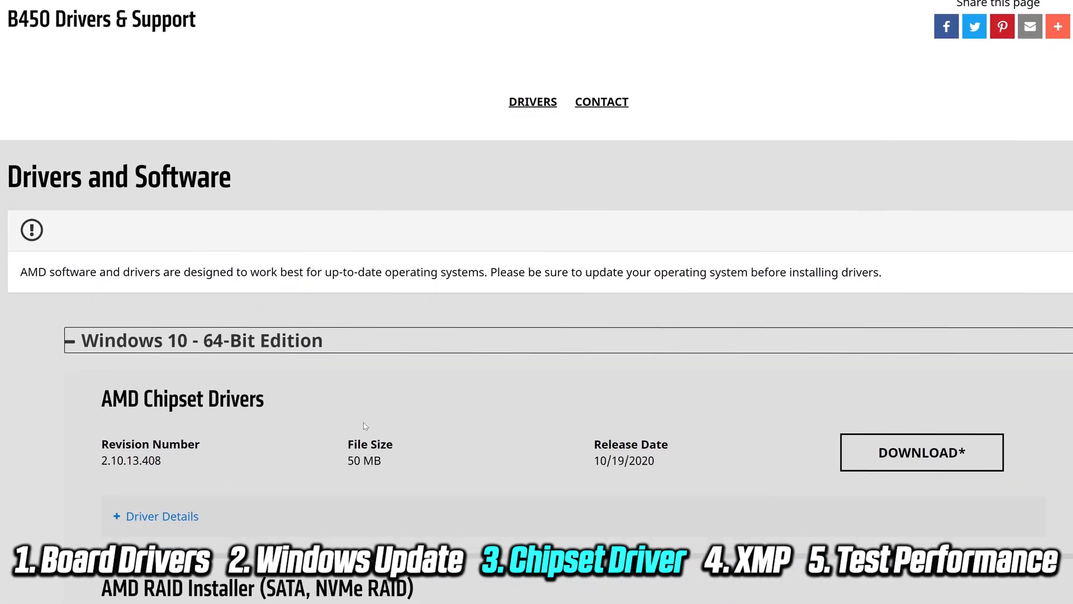
pyautogui.scroll(-3)
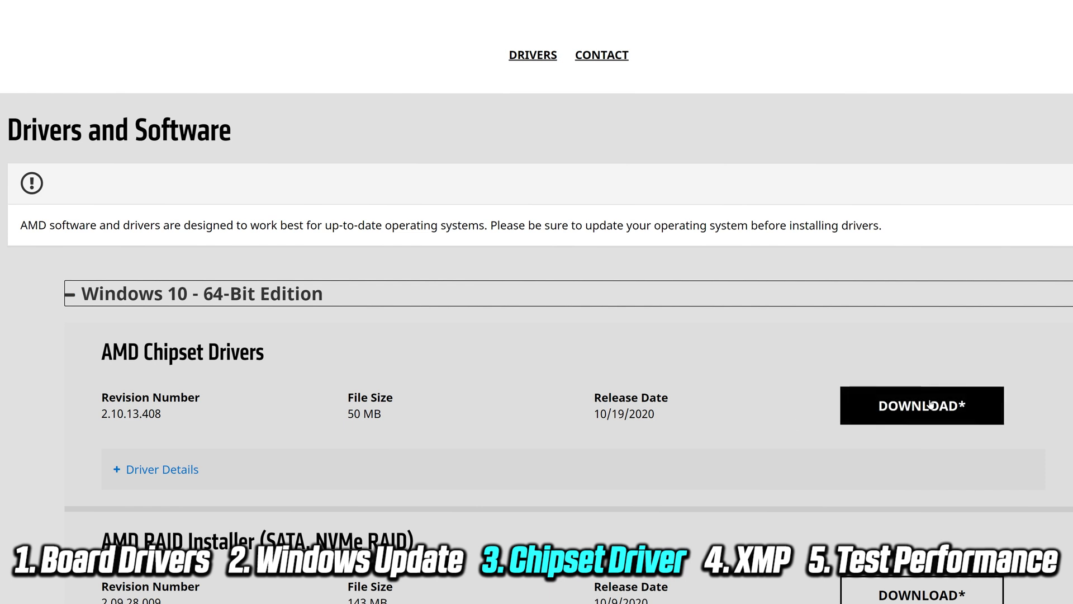
pyautogui.moveTo(691, 381)
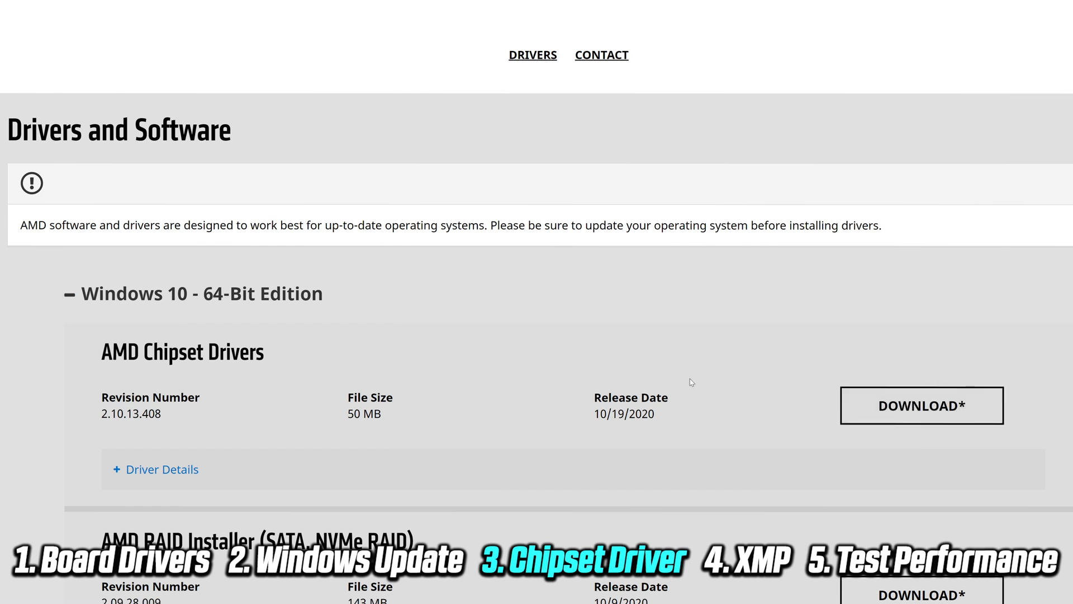
pyautogui.moveTo(560, 420)
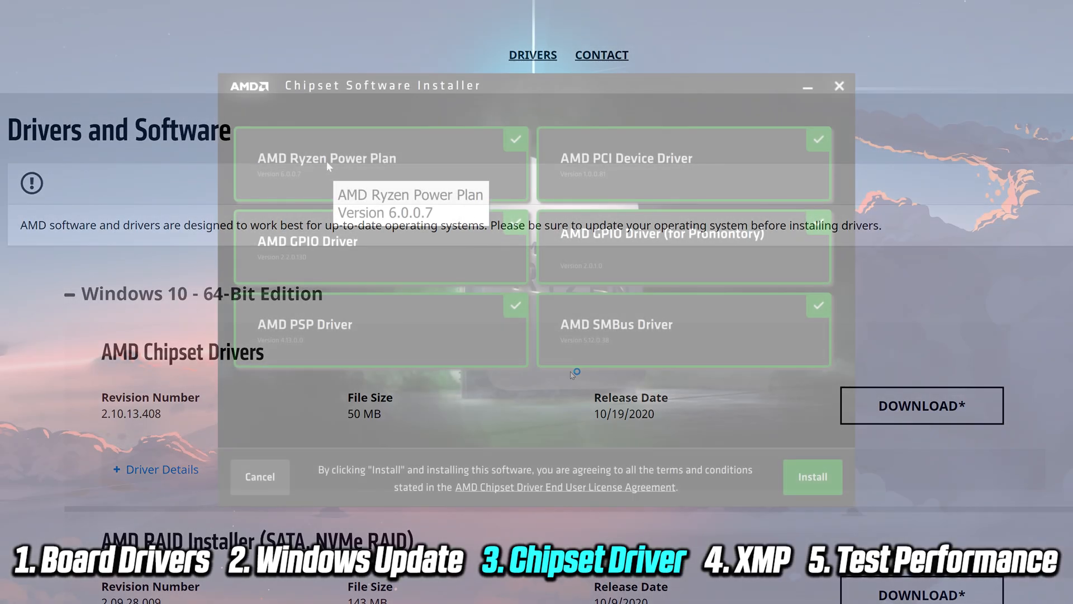
pyautogui.click(812, 477)
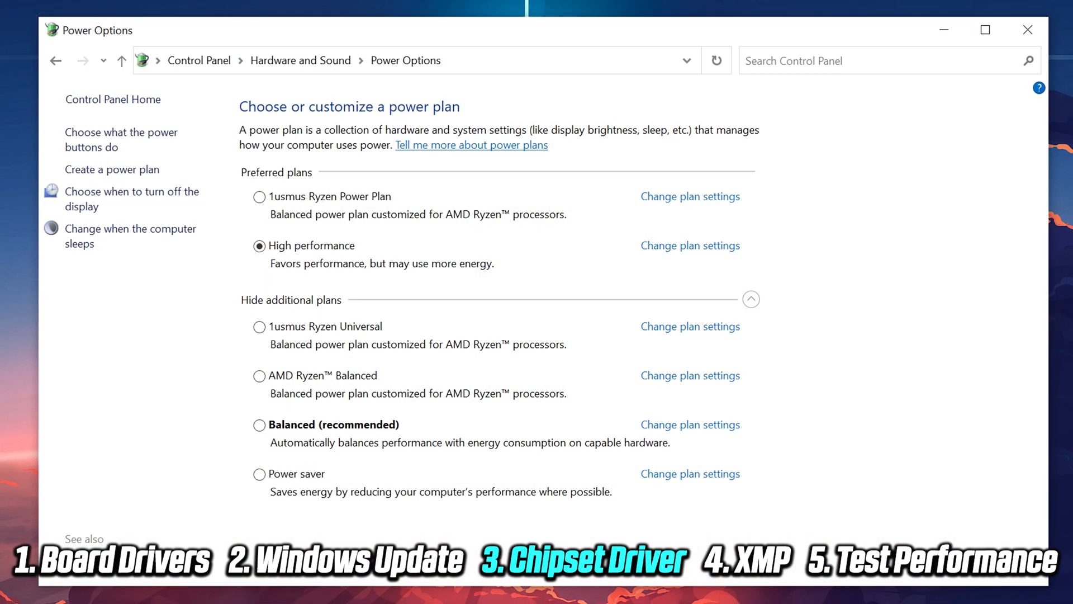
pyautogui.moveTo(336, 379)
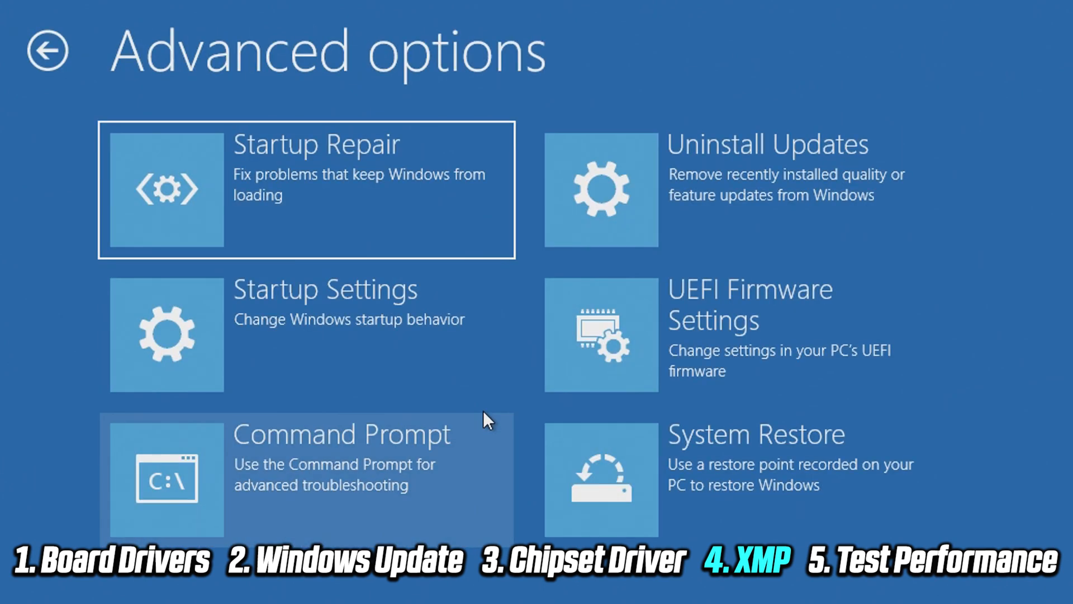
pyautogui.moveTo(697, 342)
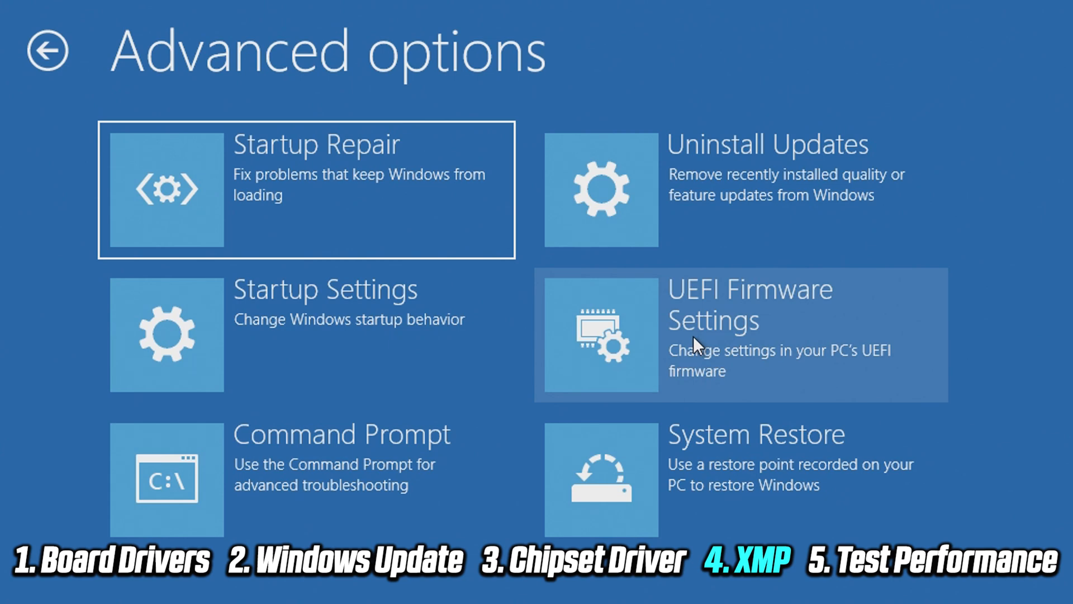
# Choose UEFI Firmware Settings in Advanced options and restart into the BIOS
pyautogui.click(739, 335)
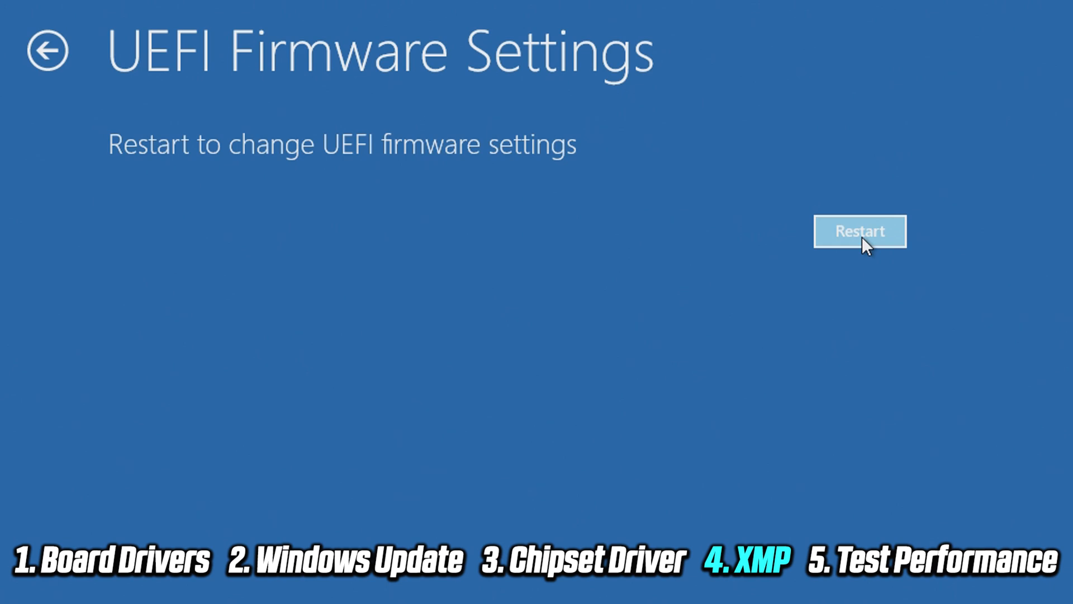
pyautogui.click(861, 230)
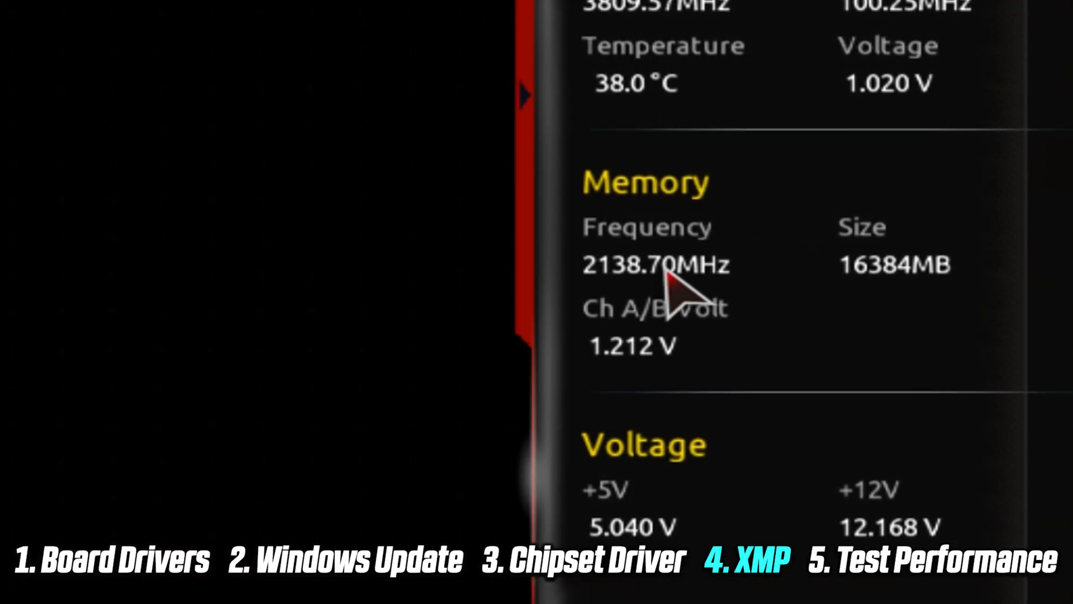
pyautogui.moveTo(31, 126)
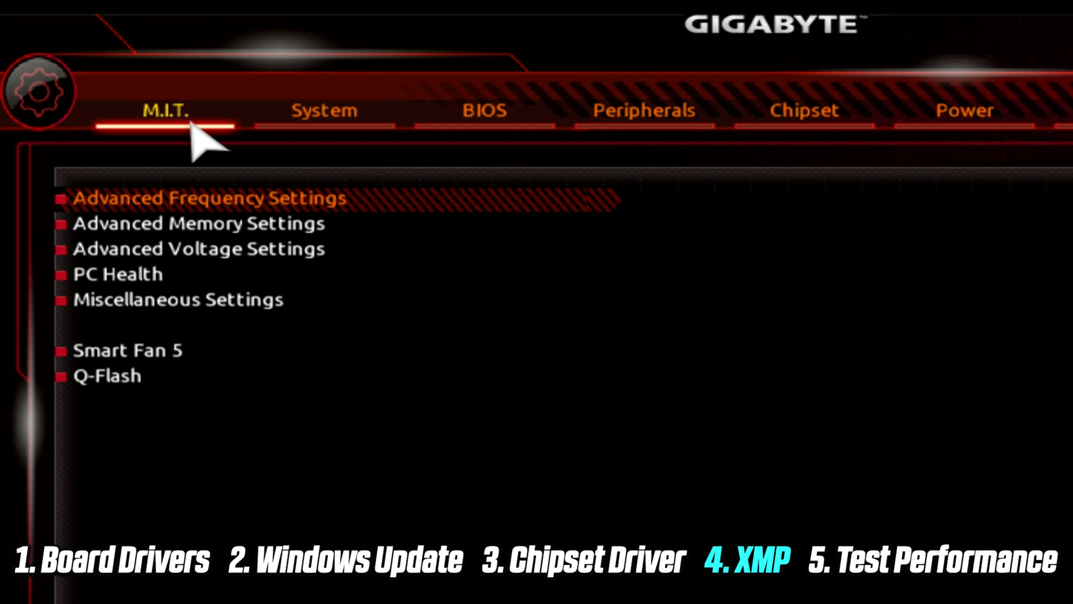
pyautogui.moveTo(191, 148)
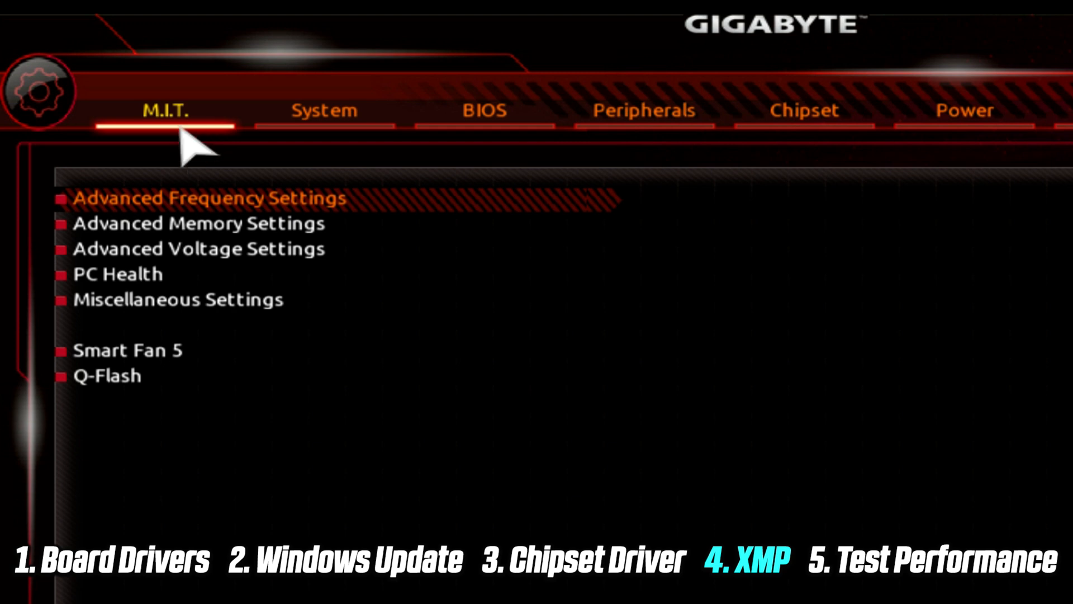
pyautogui.moveTo(294, 236)
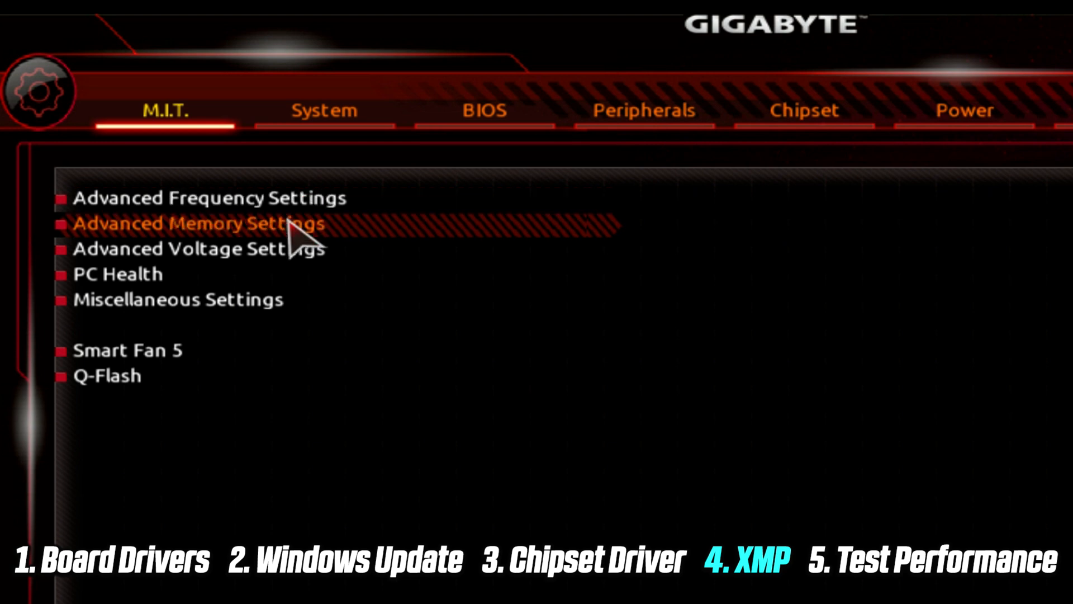
# Enter Advanced Memory Settings on the M.I.T. tab and bring up the X.M.P. choices
pyautogui.click(197, 224)
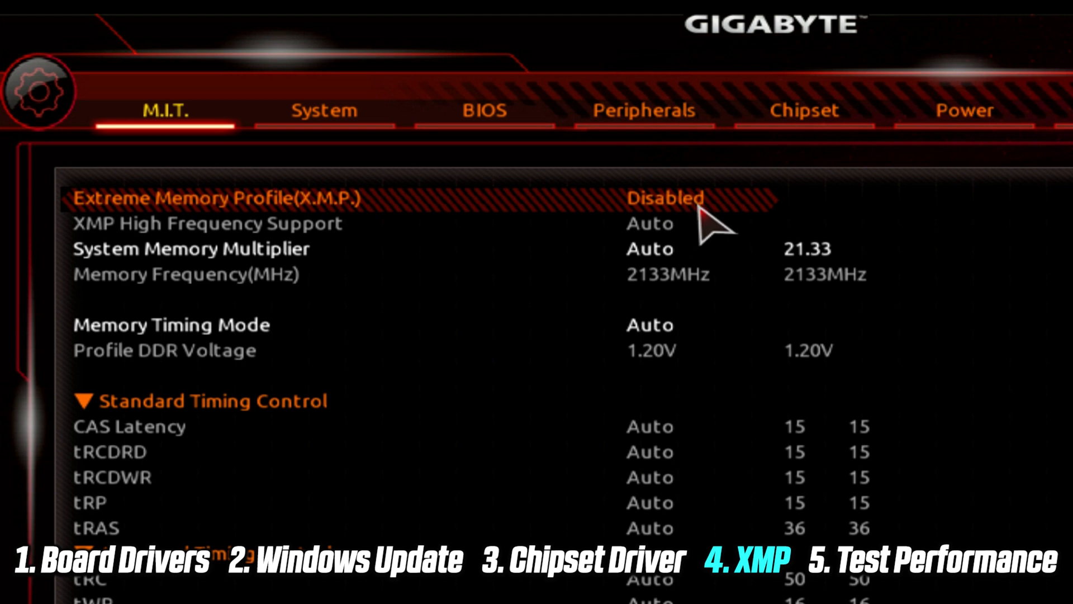
pyautogui.moveTo(506, 239)
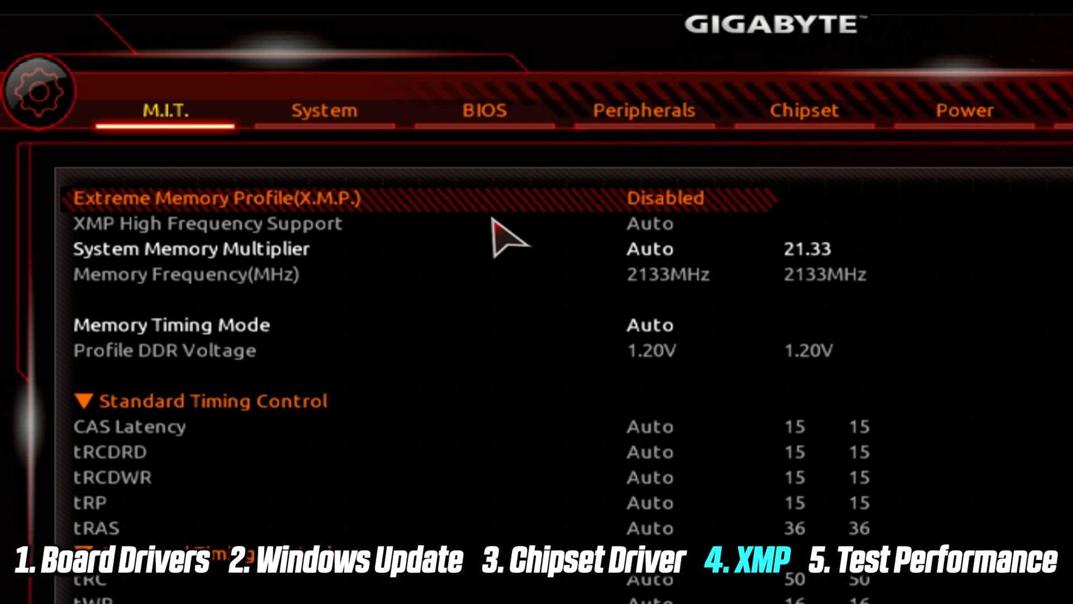
pyautogui.click(664, 199)
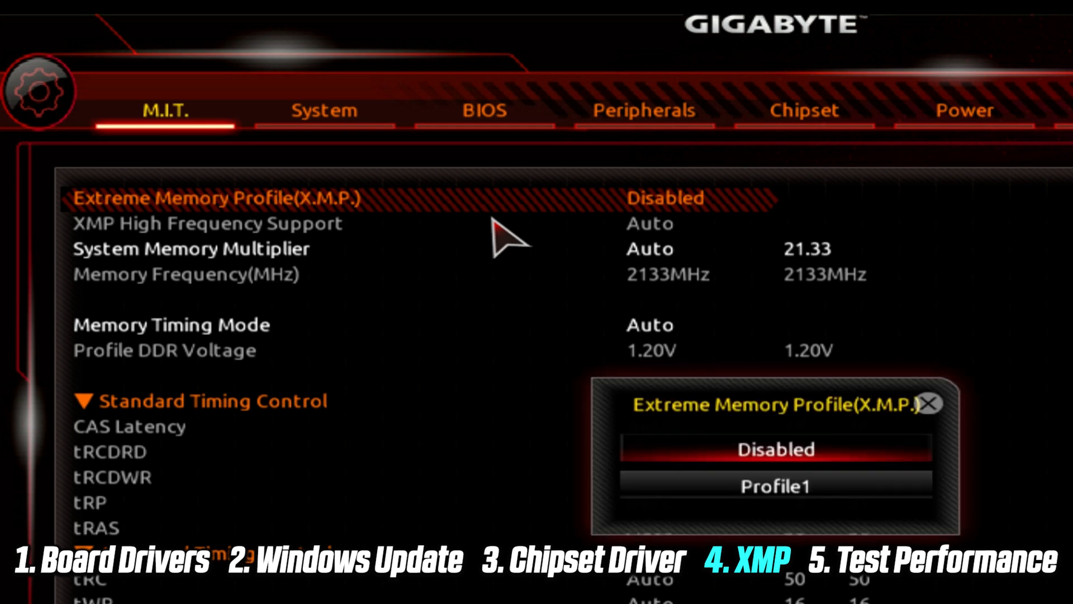
# Set Extreme Memory Profile (X.M.P.) to Profile1
pyautogui.click(773, 487)
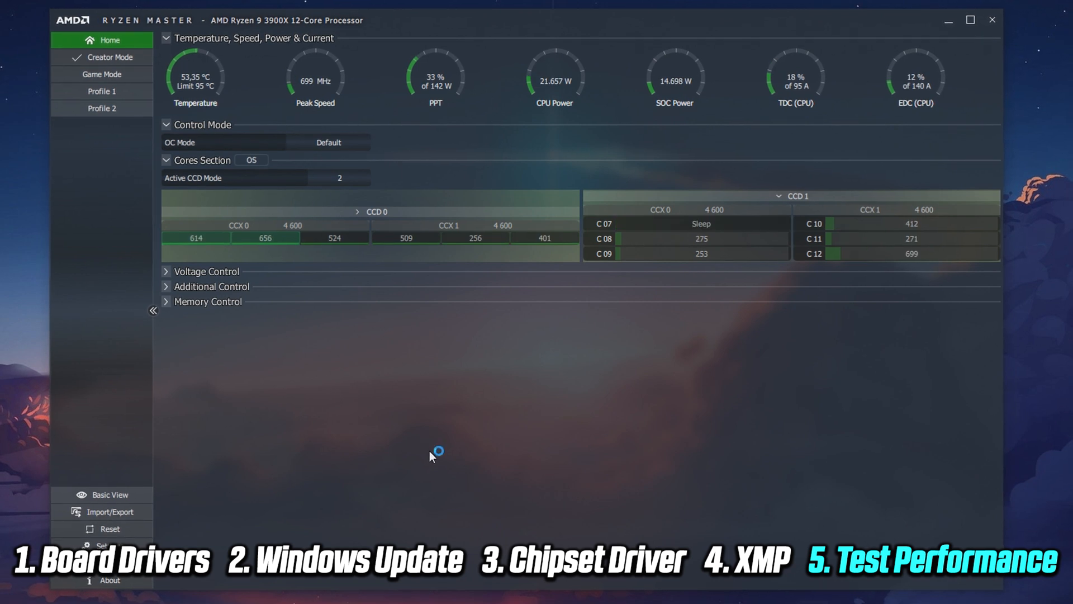
pyautogui.moveTo(388, 384)
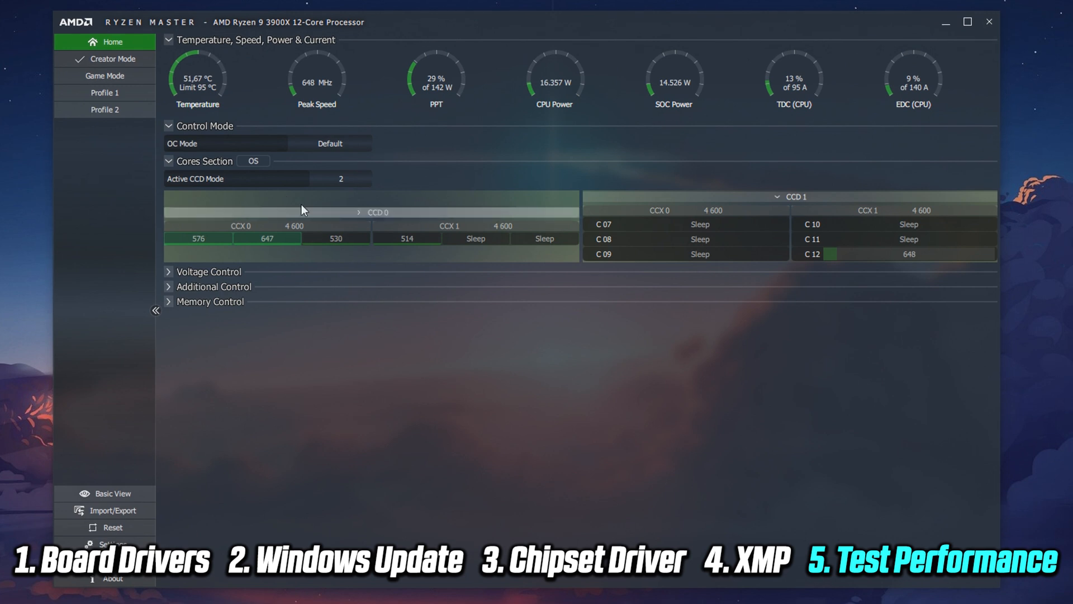
pyautogui.moveTo(105, 76)
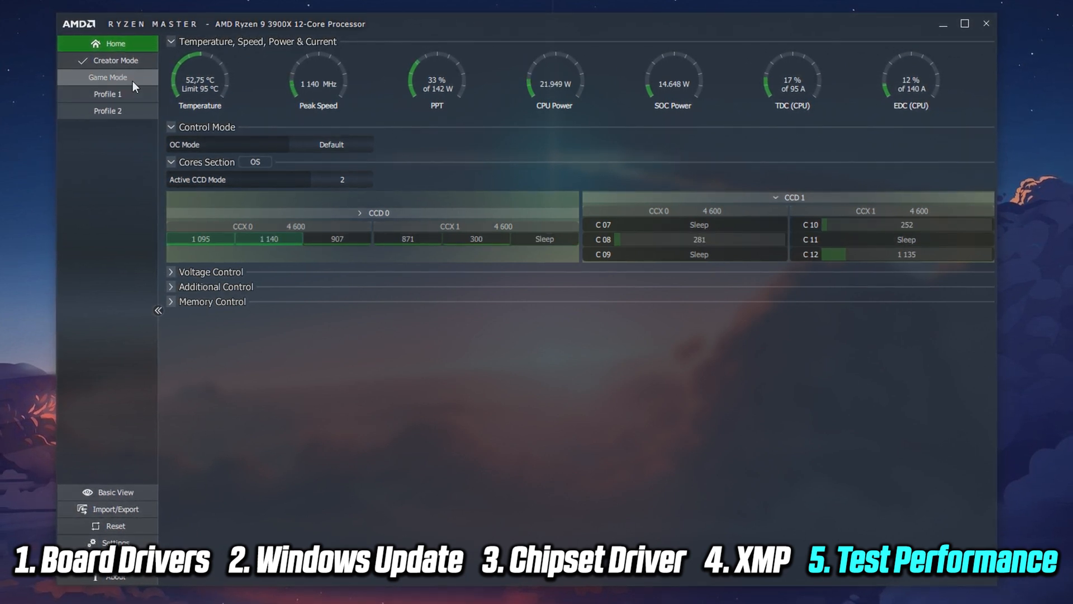
# In the Game Mode profile, choose Precision Boost Overdrive as the control mode
pyautogui.click(107, 77)
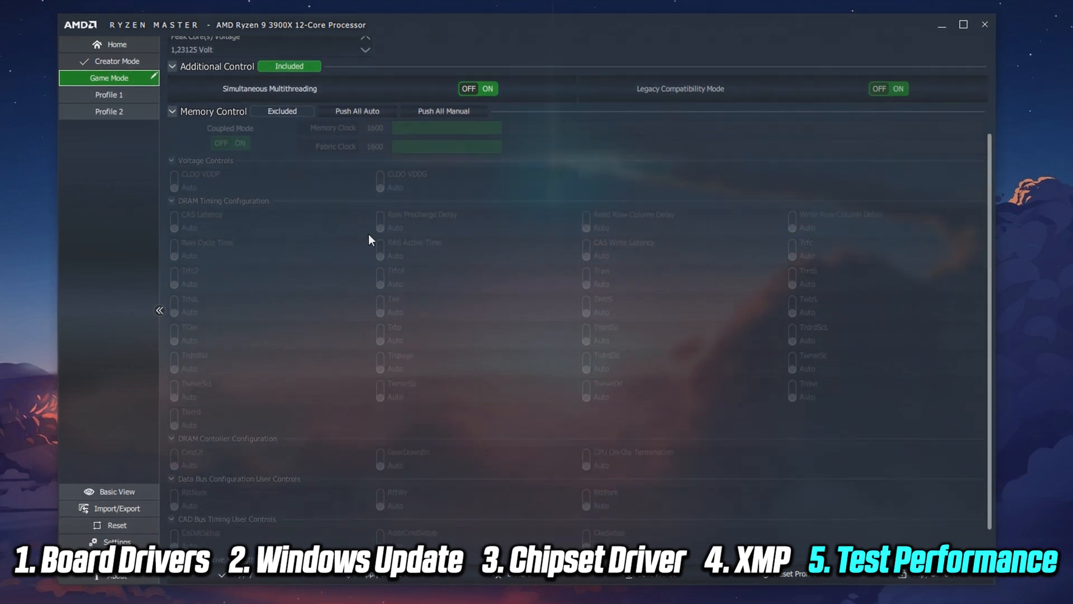
pyautogui.scroll(3)
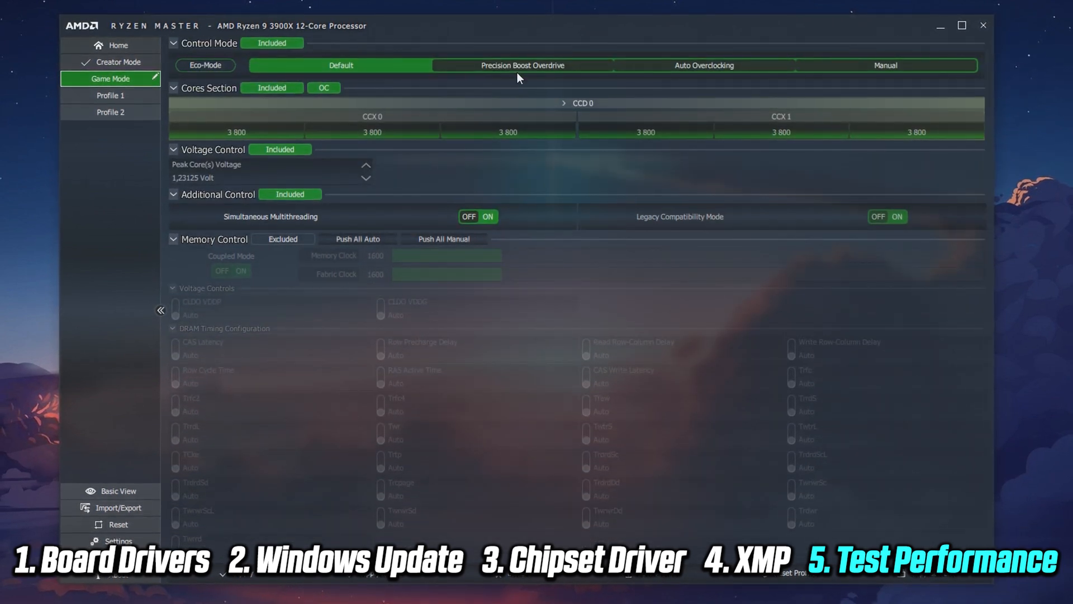
pyautogui.click(522, 65)
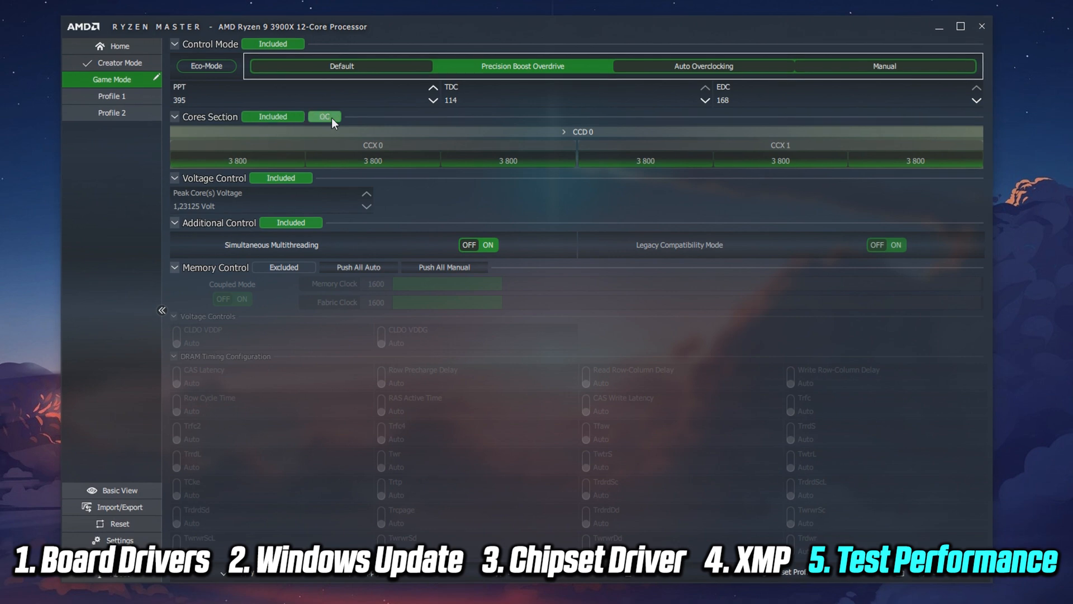
pyautogui.moveTo(399, 232)
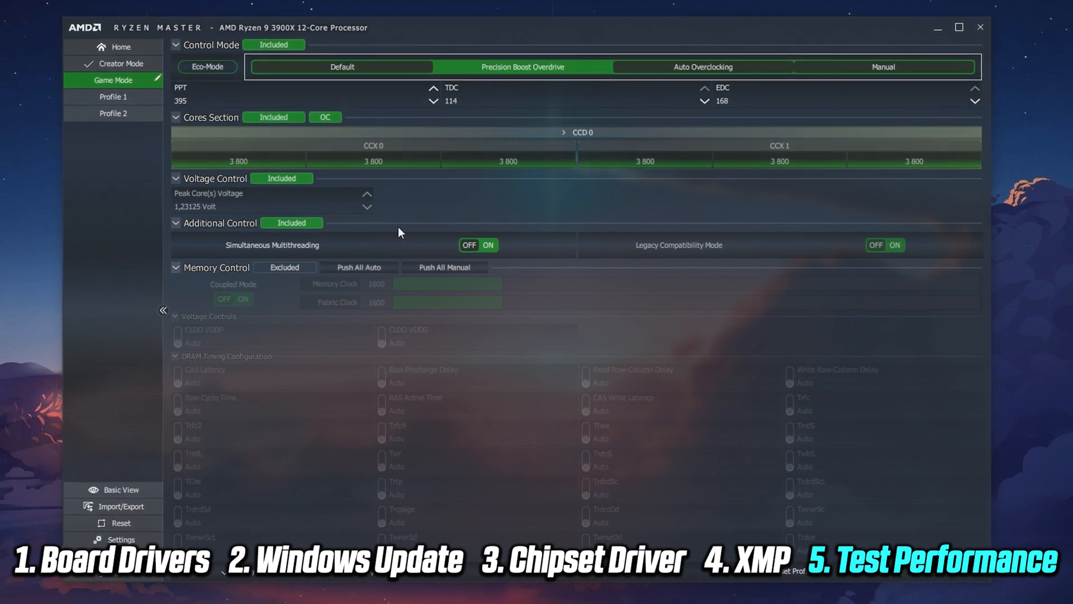